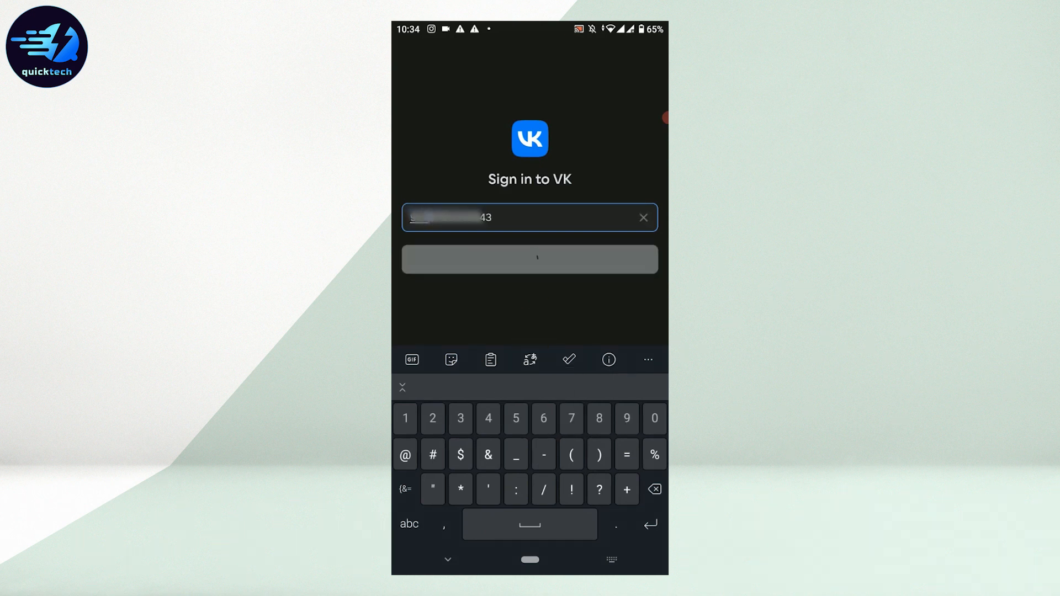
Submit the phone number and choose 'Forgot your password or don't have one yet?'.
left_click(531, 258)
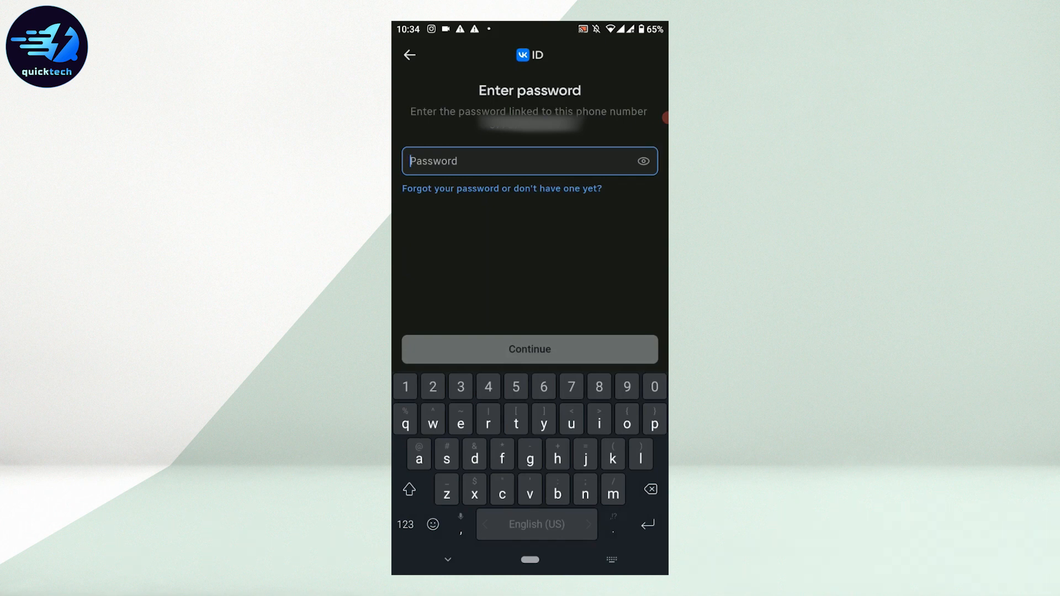
left_click(412, 187)
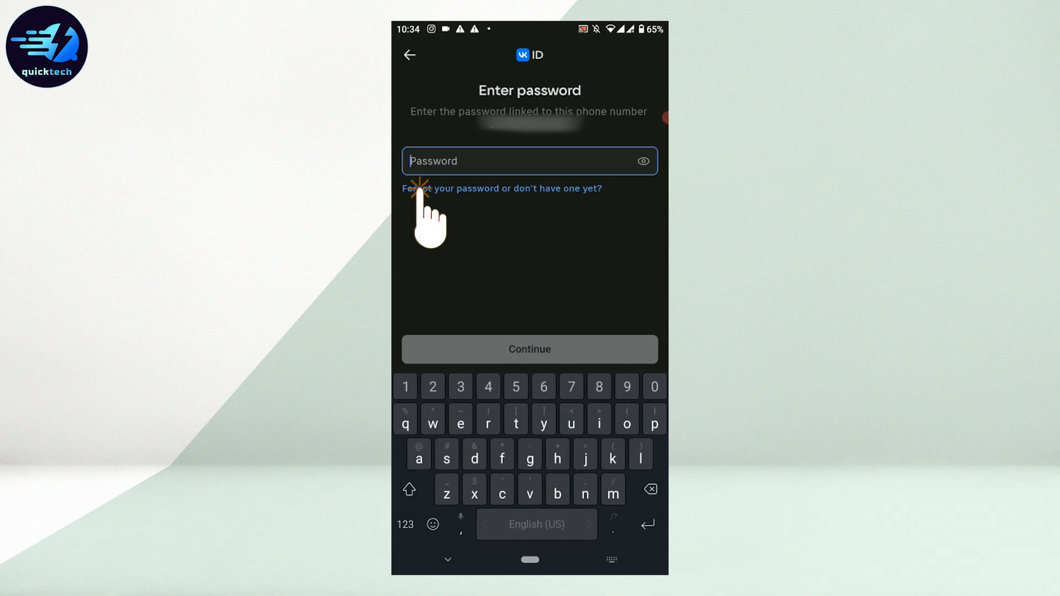
Confirm account ownership and the phone number to request the verification call.
left_click(422, 188)
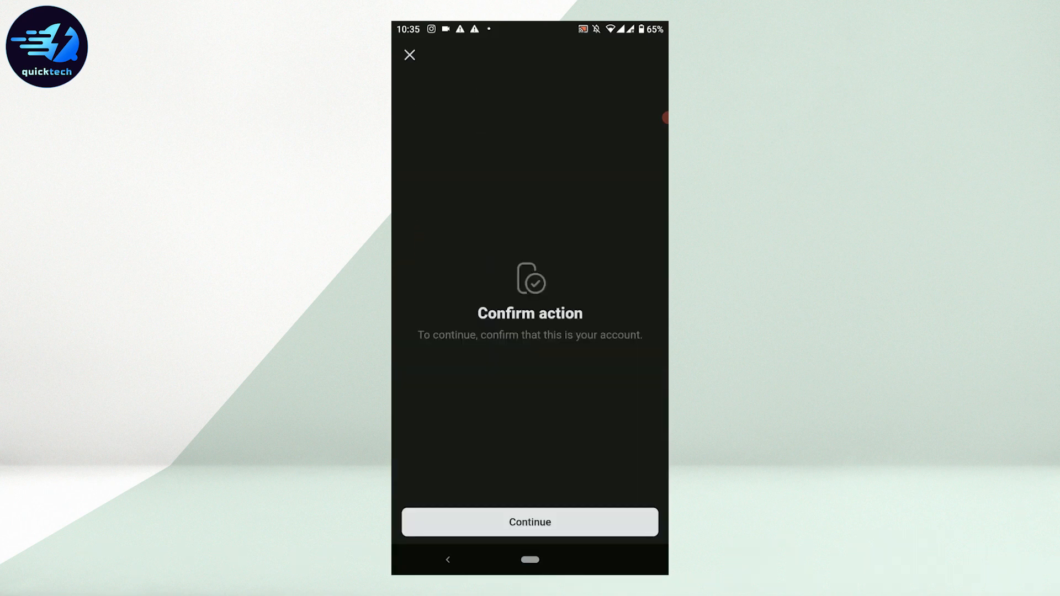
left_click(530, 521)
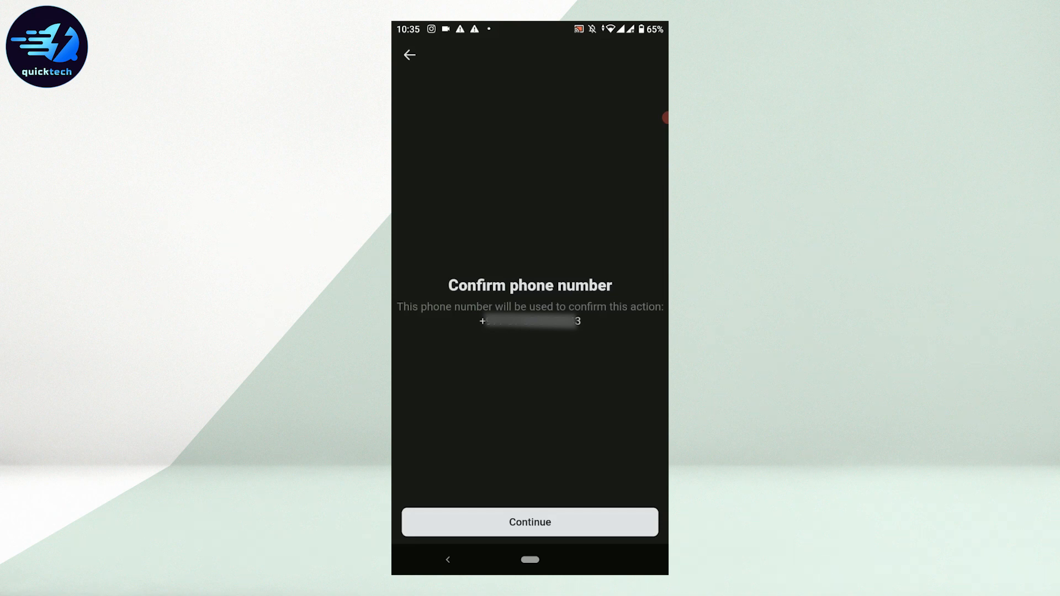
left_click(530, 523)
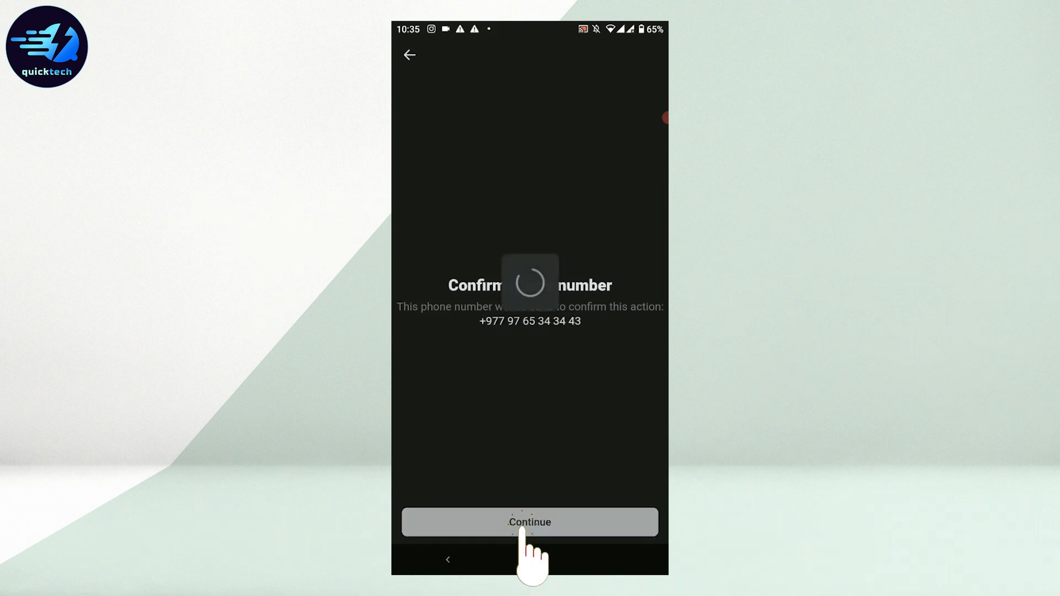
left_click(530, 522)
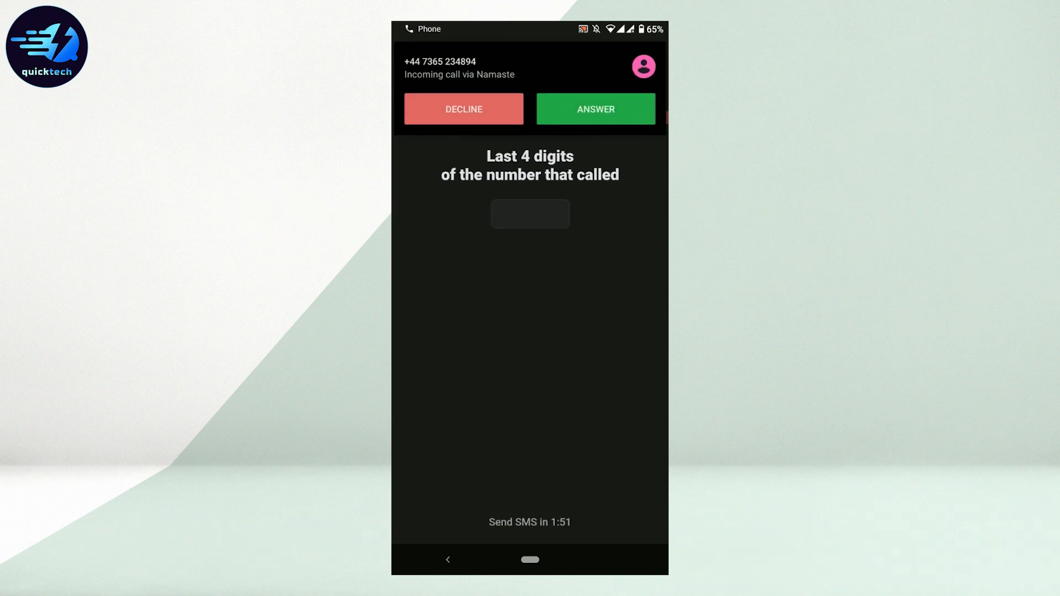
Enter the last four digits of the calling number to verify the phone.
left_click(530, 215)
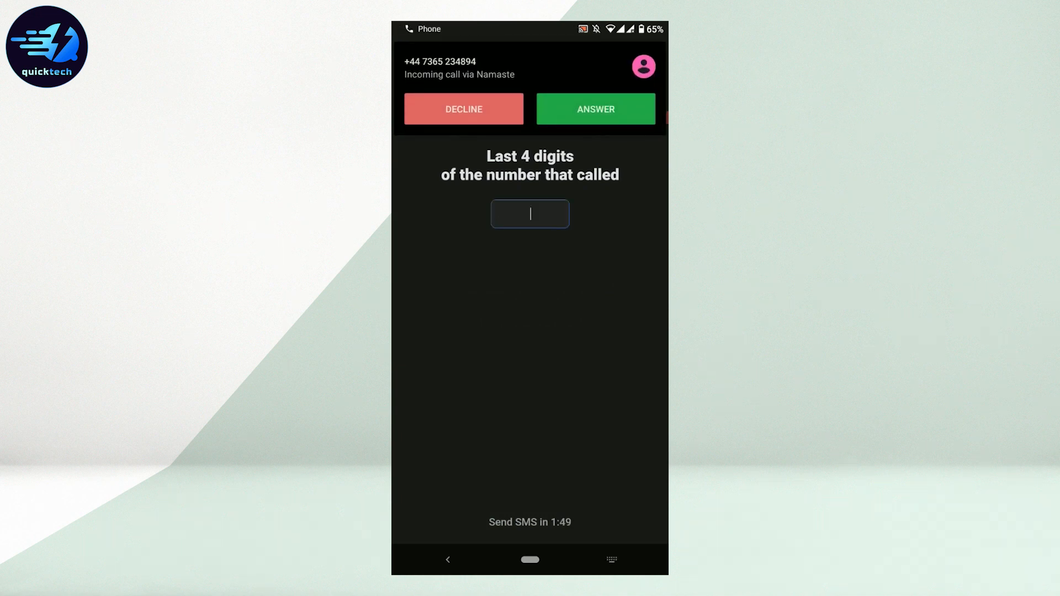
left_click(530, 214)
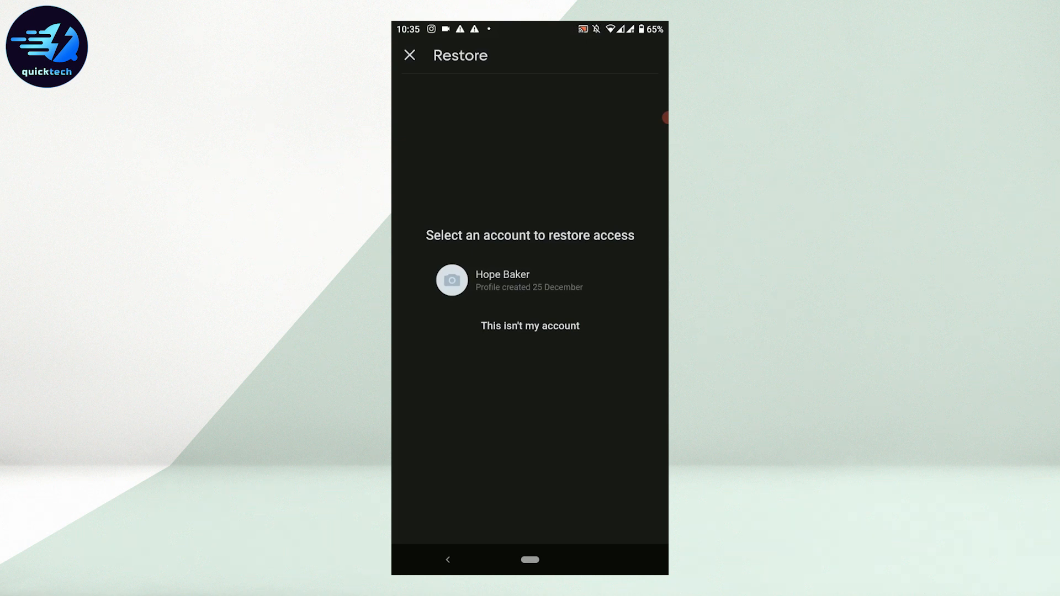
Choose the listed account to restore access and reach the new-password form.
left_click(512, 281)
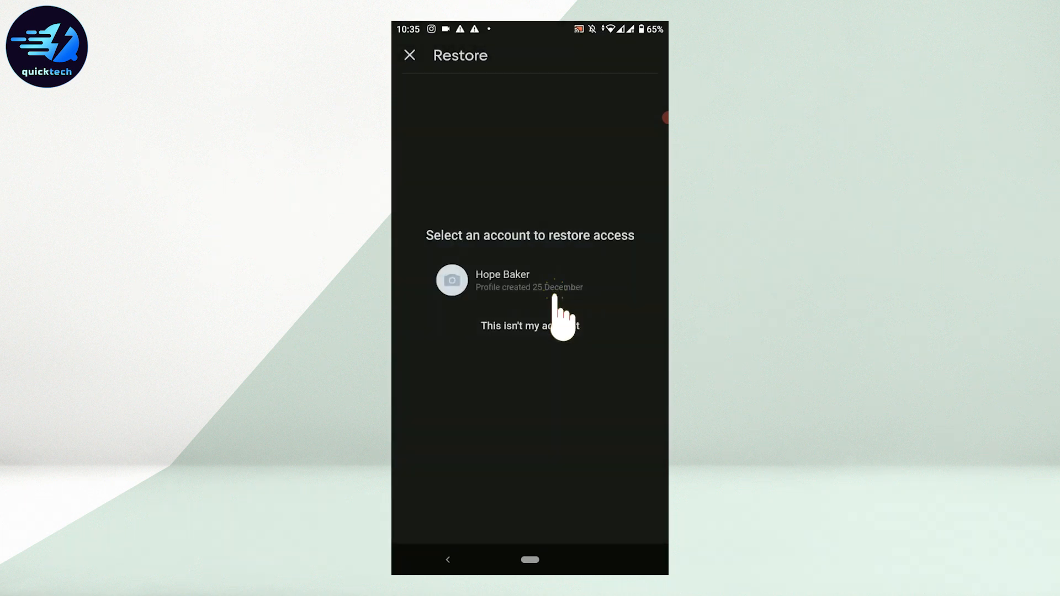
left_click(518, 281)
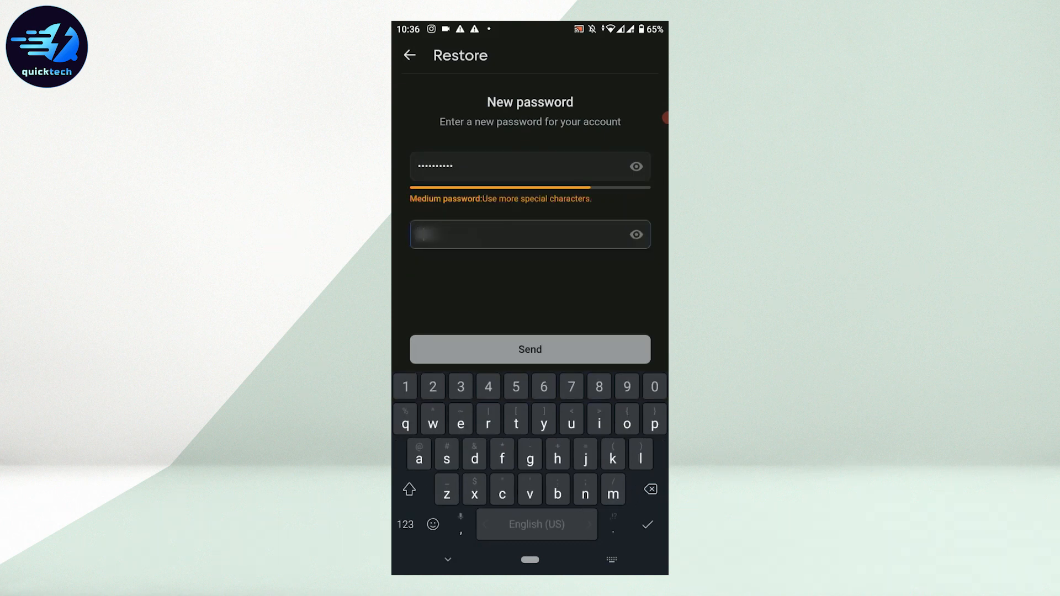
Send the new password and close the 'Password changed' confirmation.
left_click(530, 349)
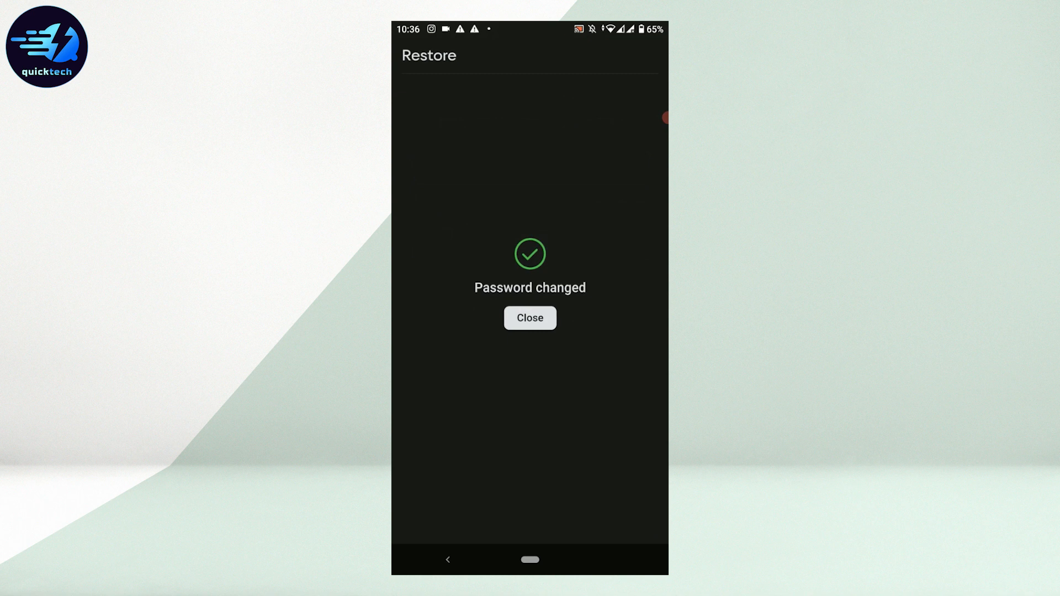
left_click(530, 318)
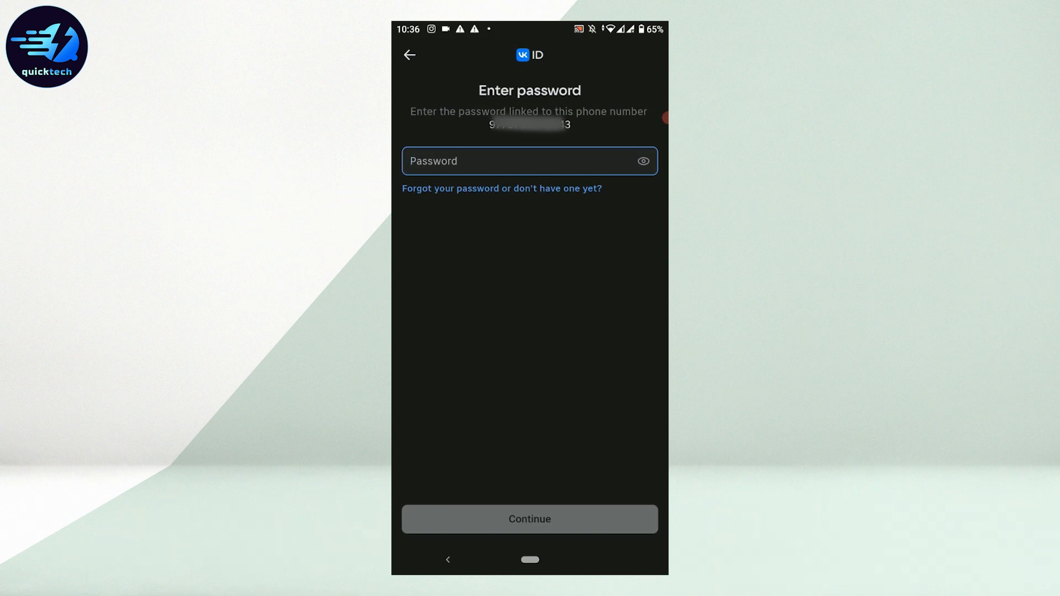
Sign in with the new password to reach the Home news feed.
left_click(518, 161)
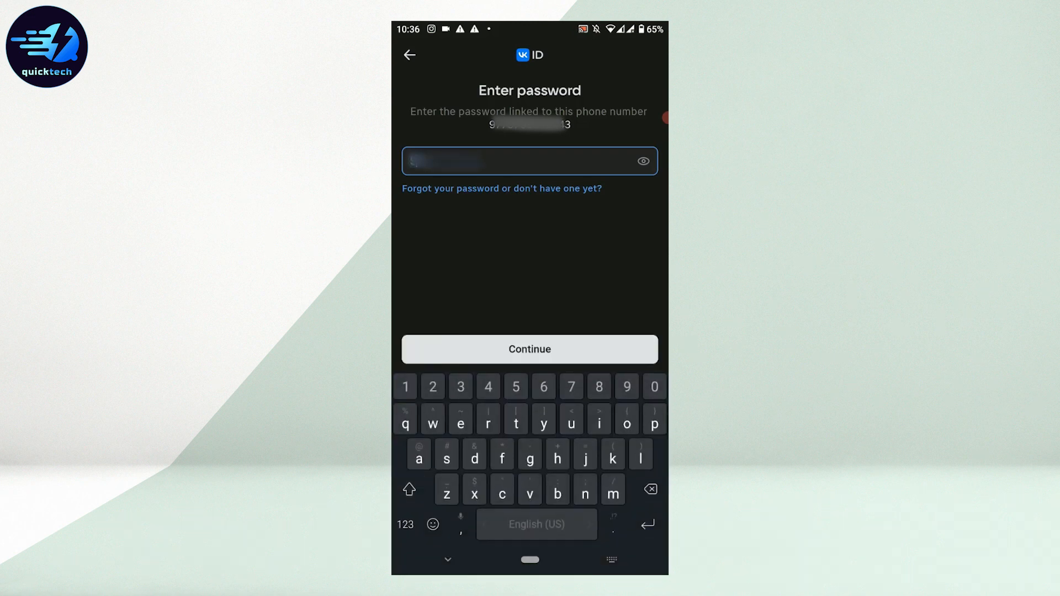
left_click(531, 349)
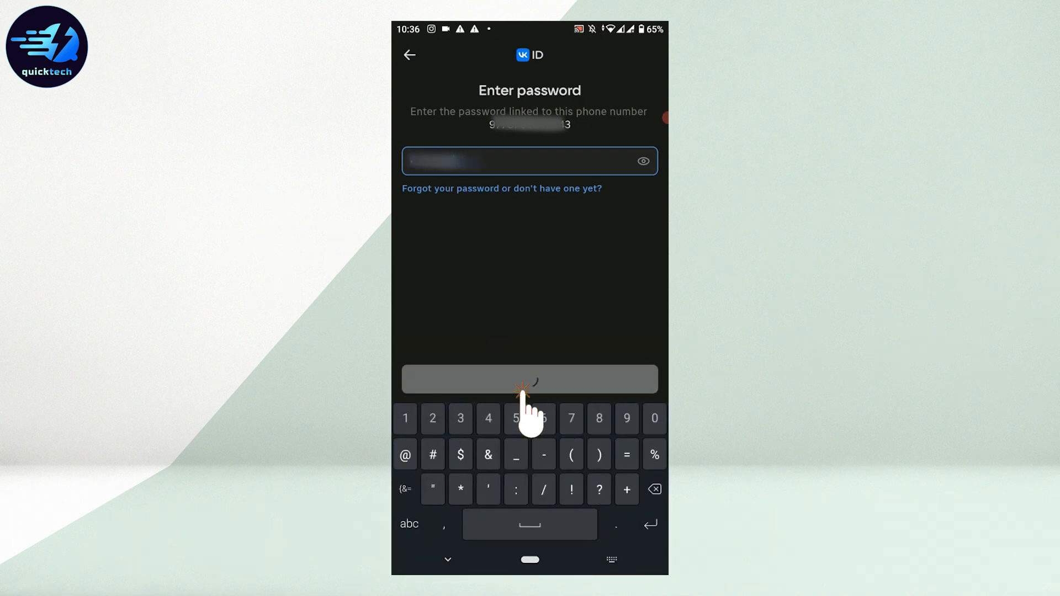
left_click(530, 379)
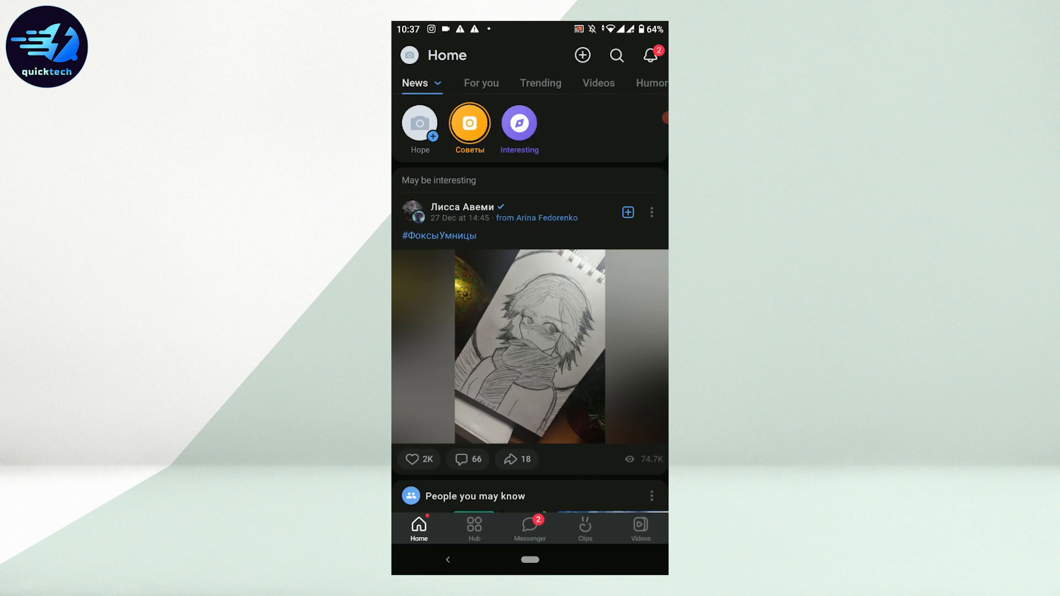